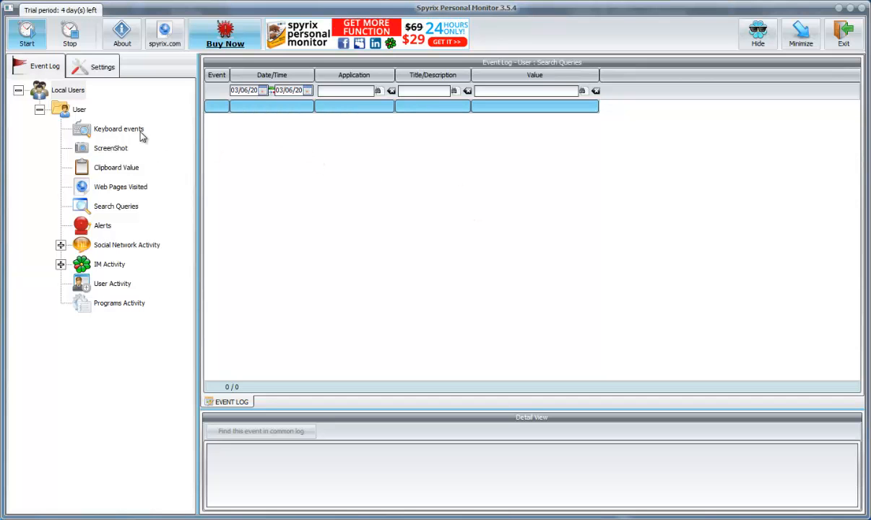
Step: Show User's Keyboard events log, sorted by the Date/Time column
click(119, 129)
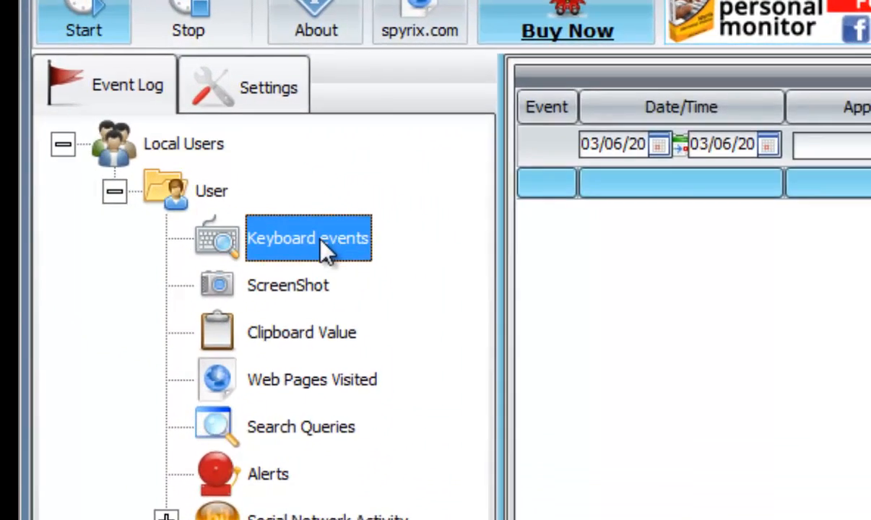
click(309, 238)
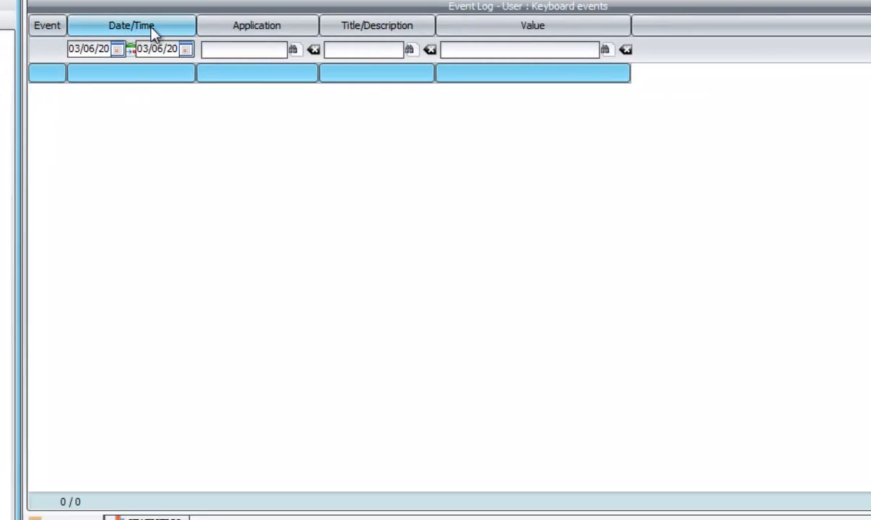
click(376, 26)
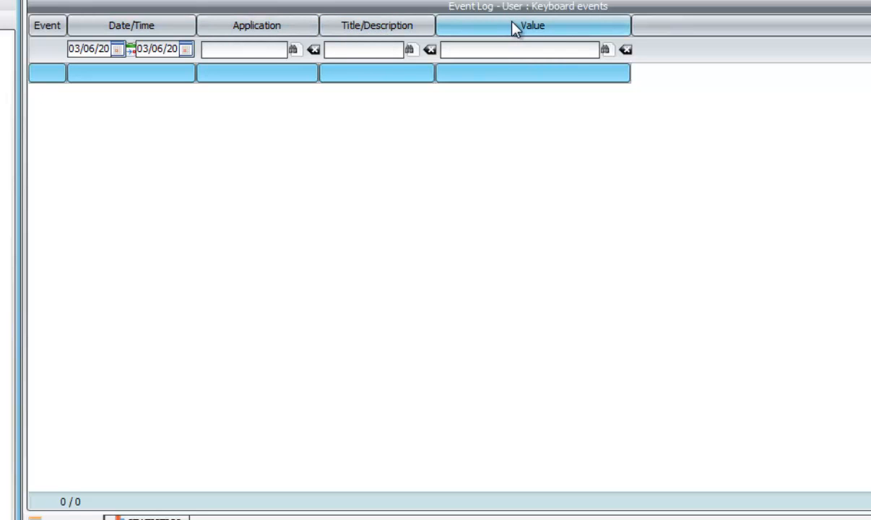
mouse_move(204, 112)
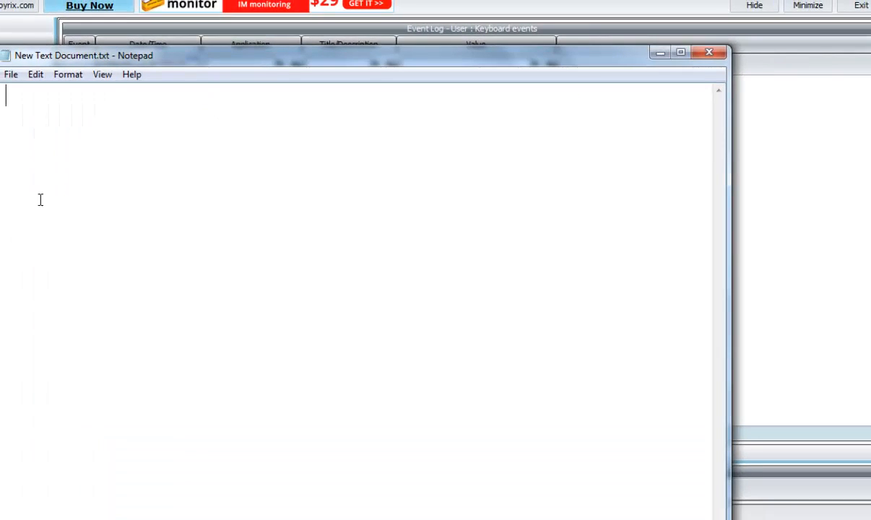
Step: Enter the line 'Hello Spyrix USERS ! :)' in the Notepad document
text(H)
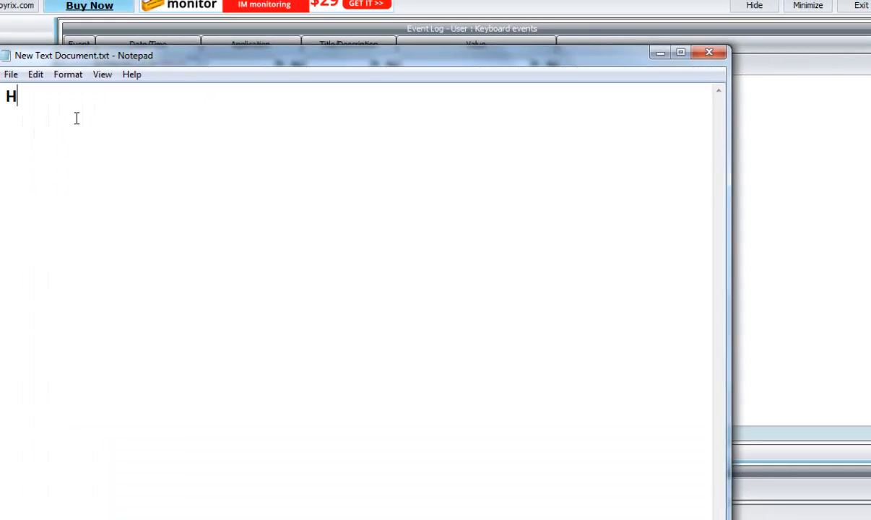
text(ello S)
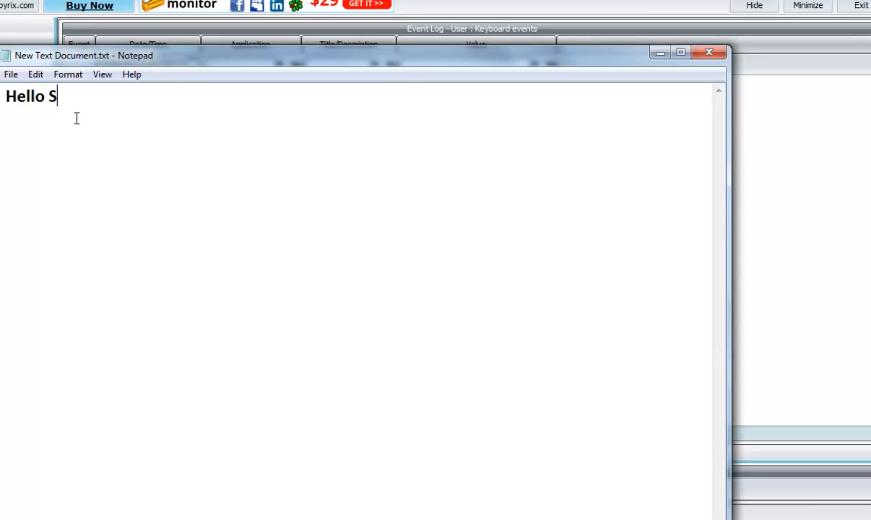
text(pyrix U)
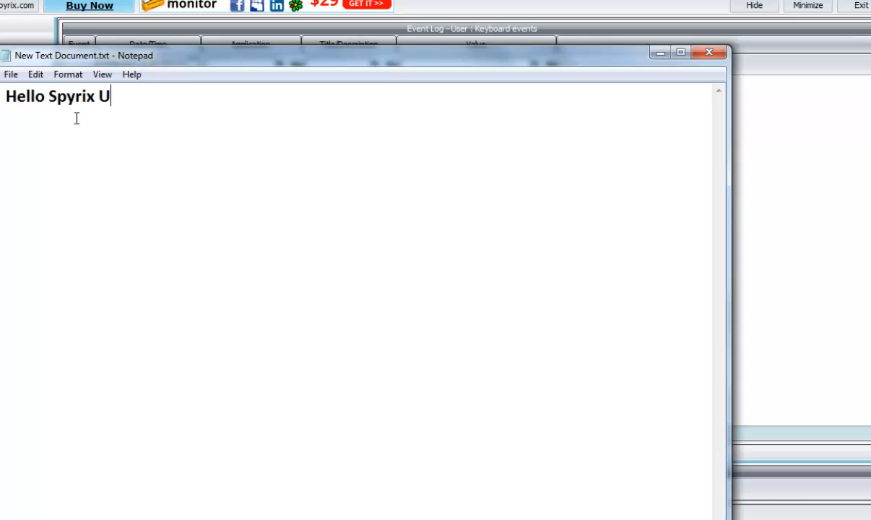
text(SERS ! :))
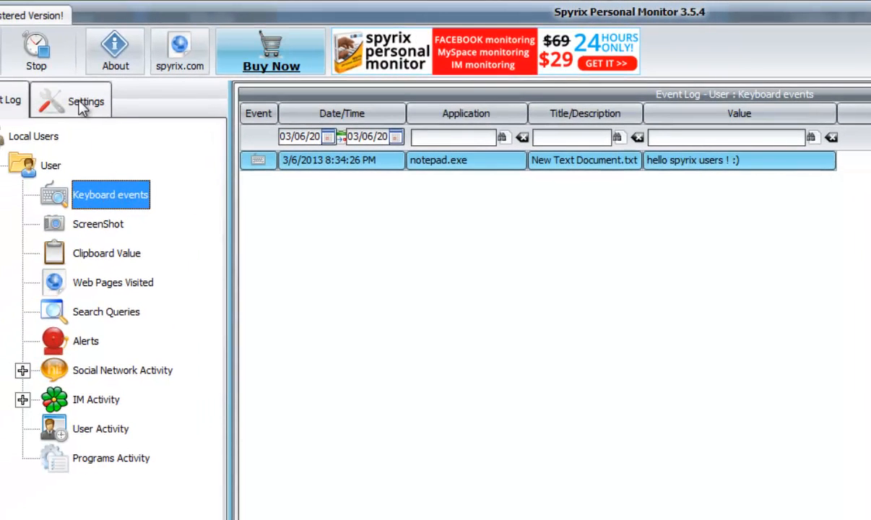
Step: Return to Spyrix's Keyboard events log showing the captured notepad.exe entry
click(86, 101)
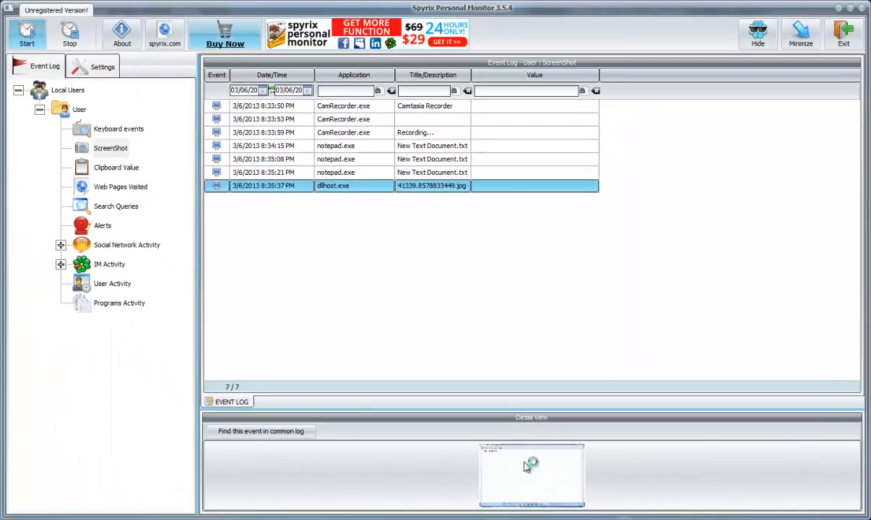
Step: Preview the latest of the seven captured screenshots in the ScreenShot log
double_click(531, 474)
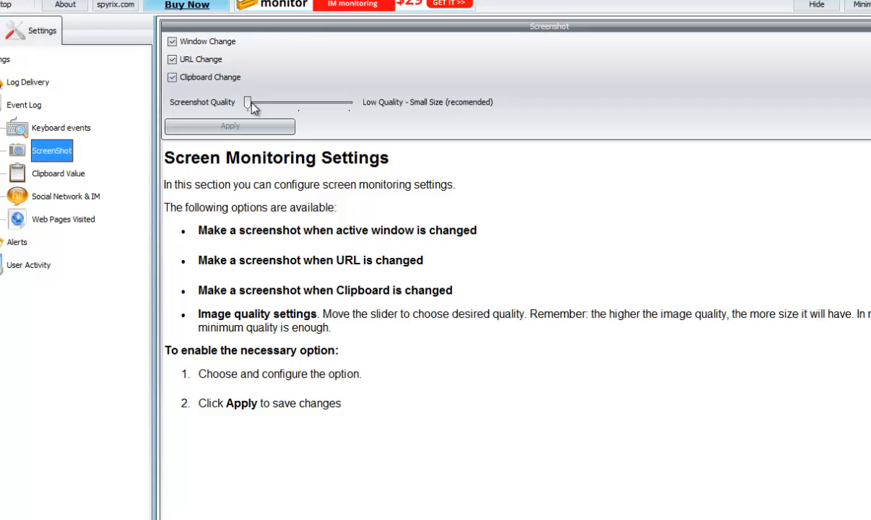
Step: Adjust the Screenshot Quality slider toward Hi Quality, large size
drag(249, 101, 347, 101)
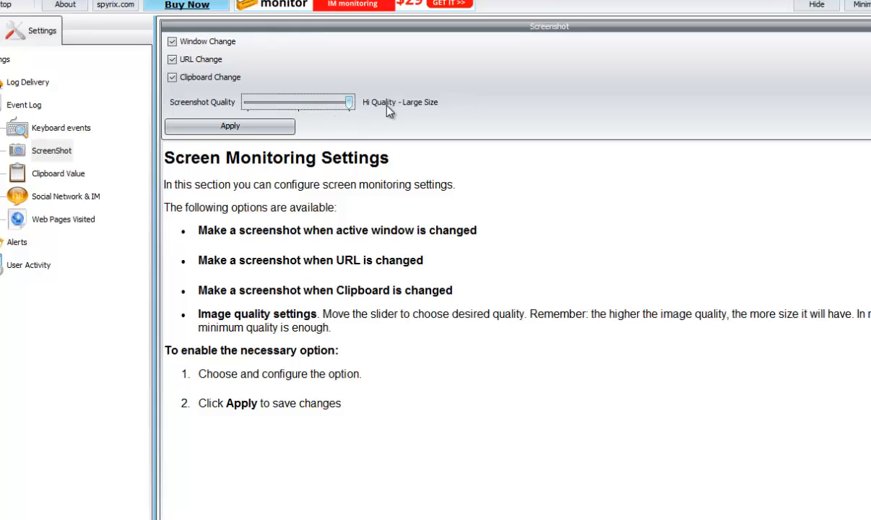
drag(350, 101, 248, 101)
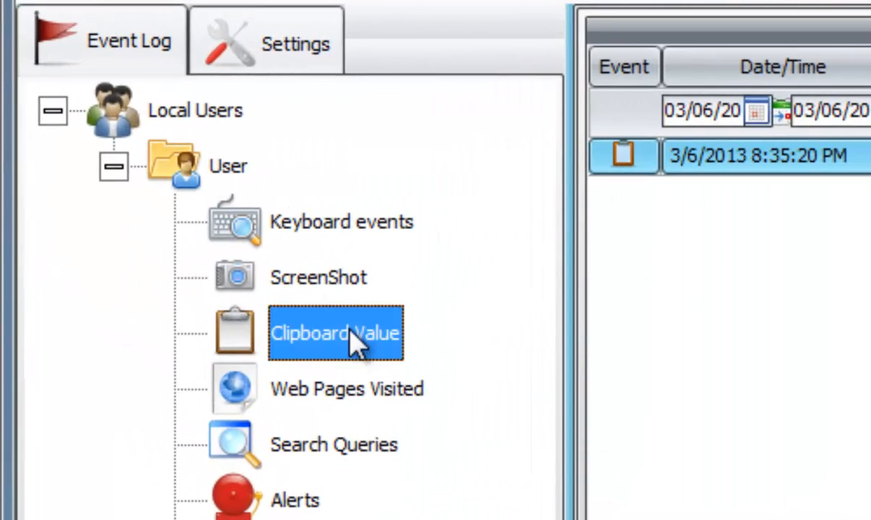
Step: Show the Clipboard Value log with the notepad.exe 'SCREEN SHOT !' entry
click(335, 333)
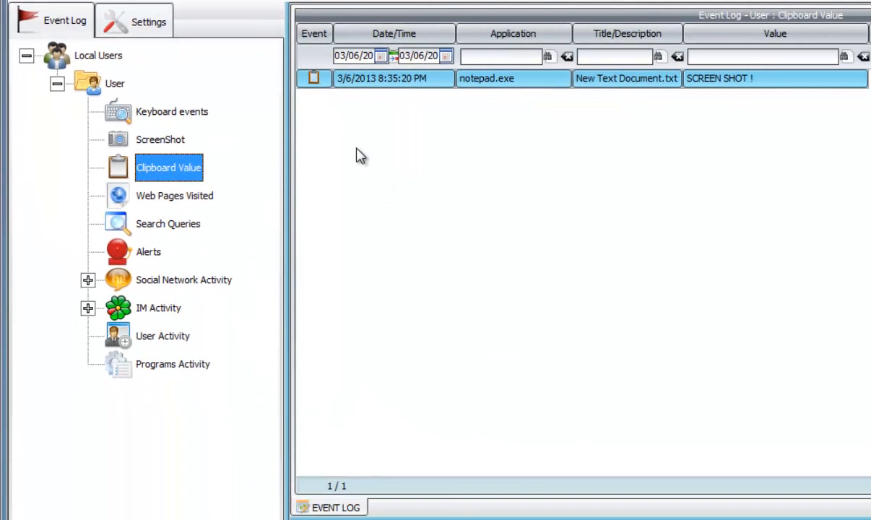
mouse_move(445, 200)
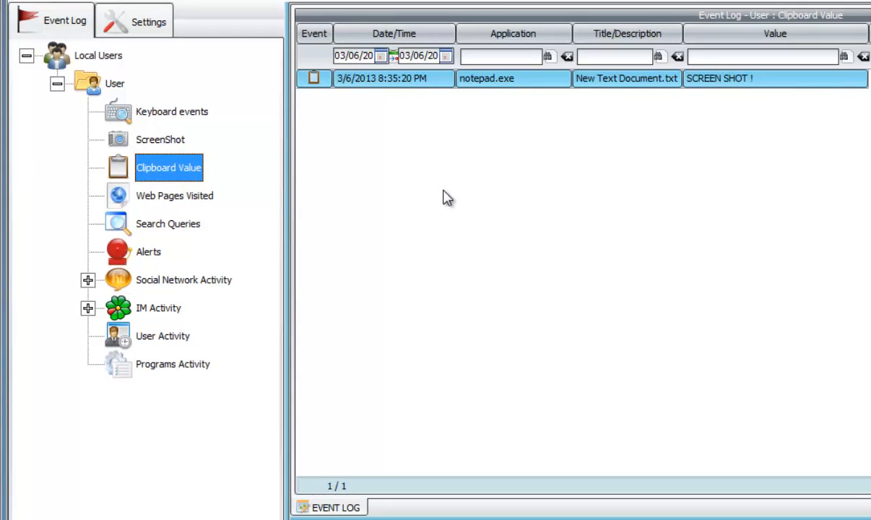
mouse_move(473, 334)
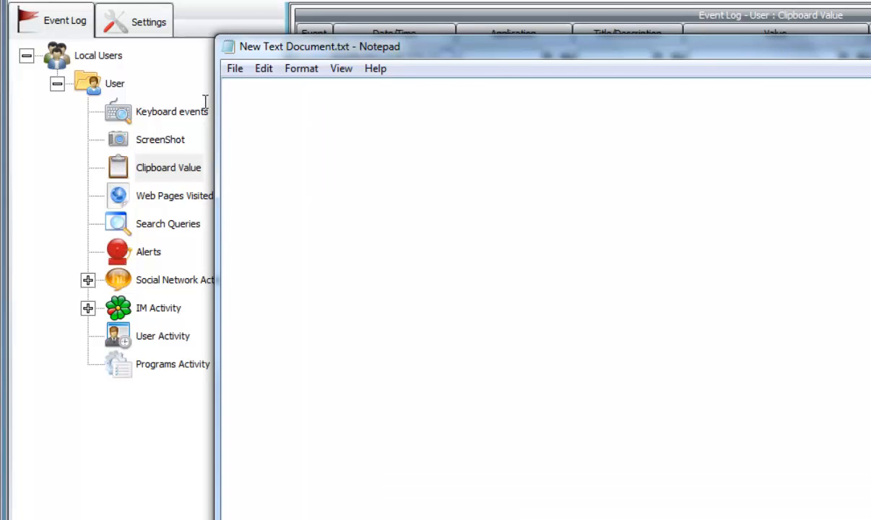
Step: Enter 'Hello world' in Notepad and select the whole line via the context menu
text(Heel)
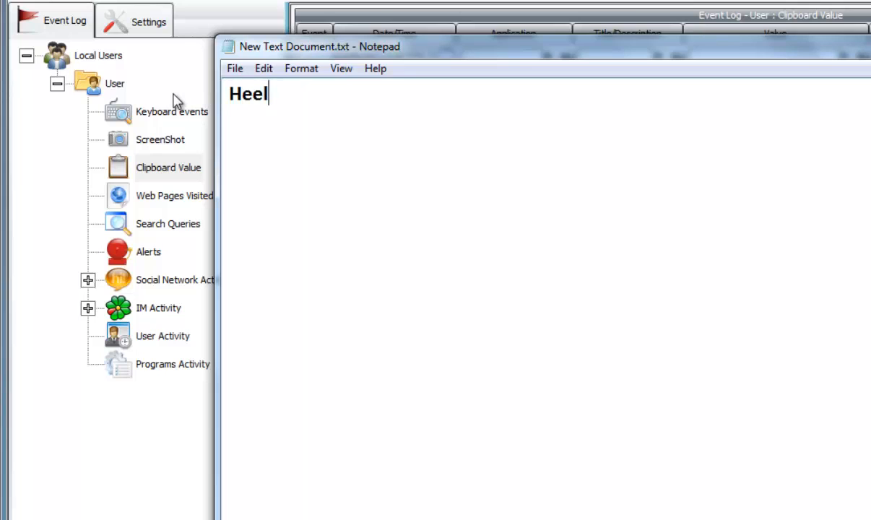
text(Hello world)
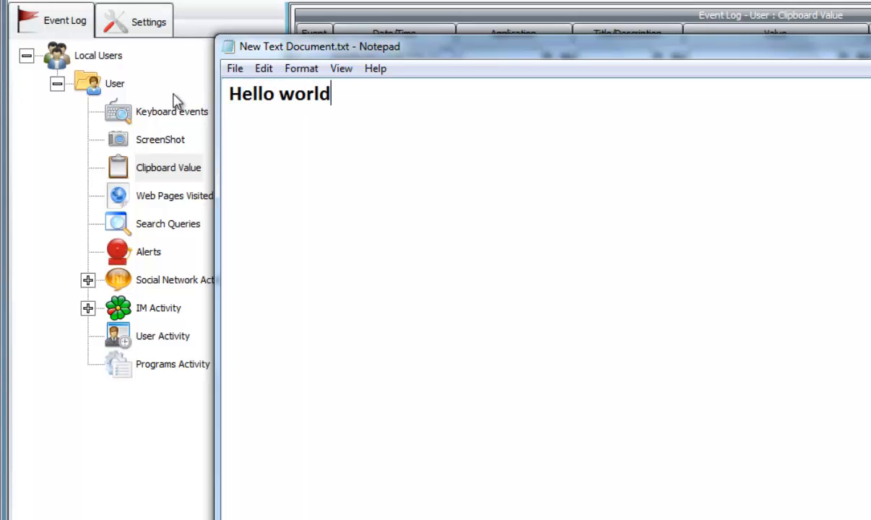
right_click(300, 98)
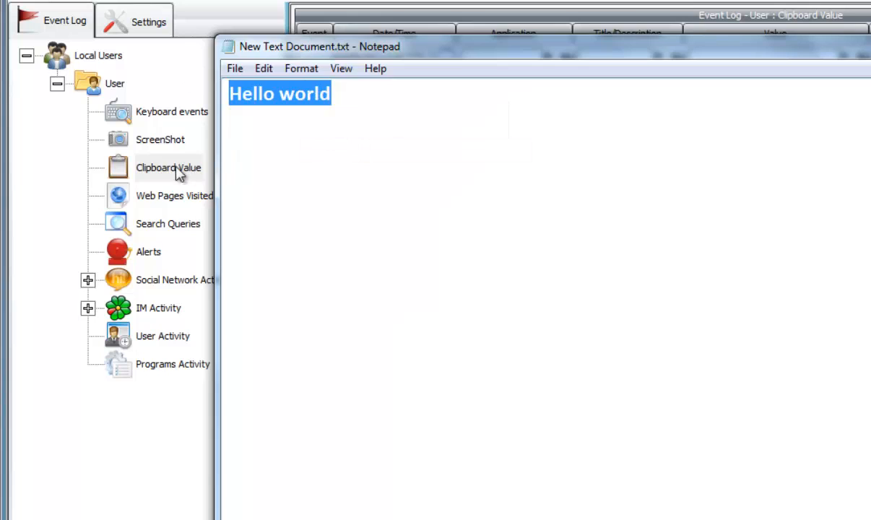
Step: Show the Clipboard Value log now listing 'SCREEN SHOT !' and 'Hello world'
click(167, 167)
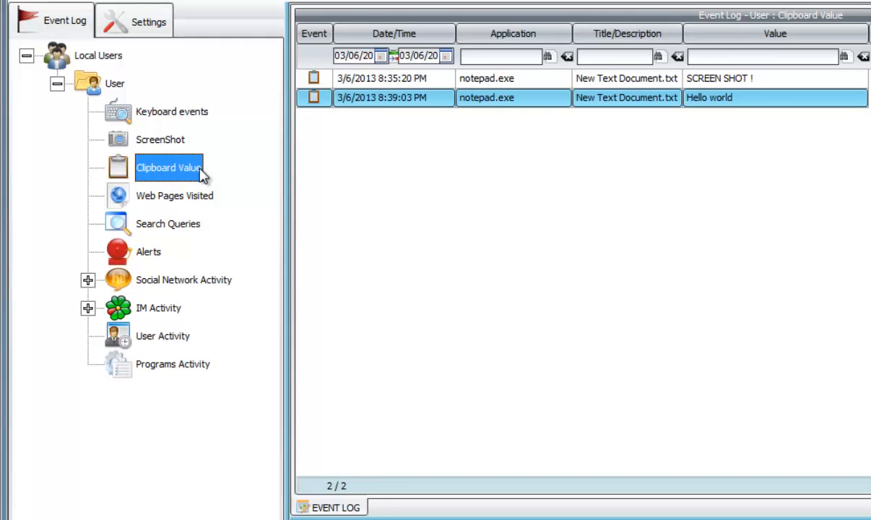
mouse_move(719, 101)
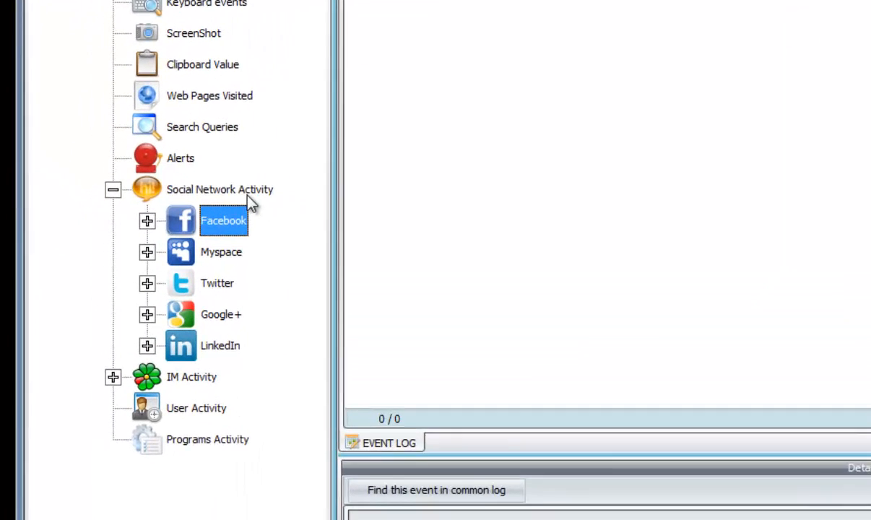
Step: Review the empty Social Network Activity, Twitter and LinkedIn logs, then go to Settings
click(220, 189)
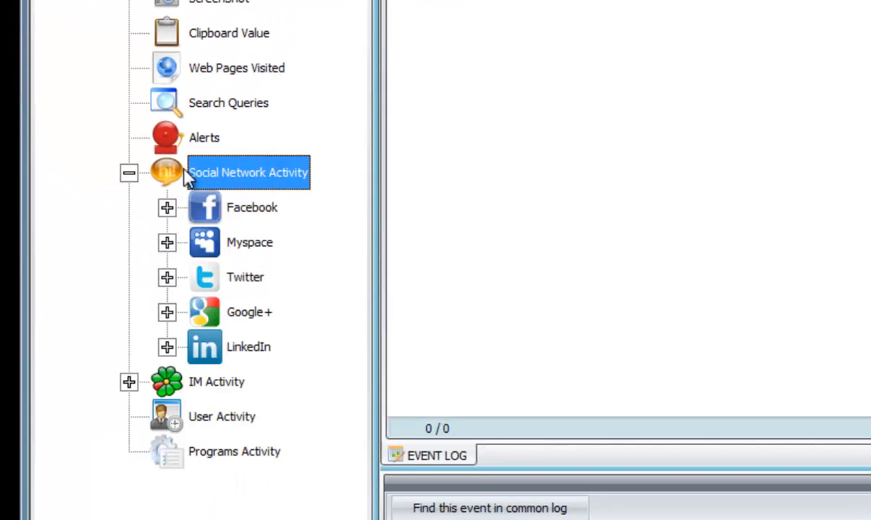
click(251, 208)
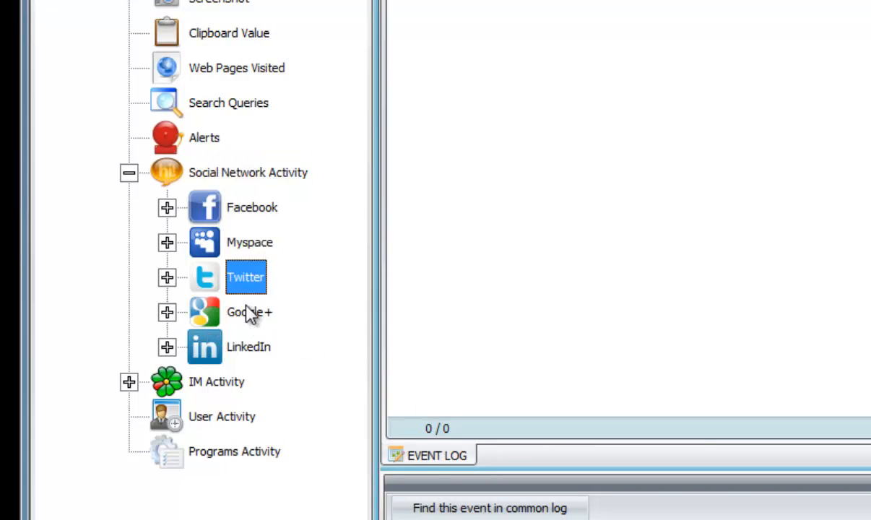
click(249, 347)
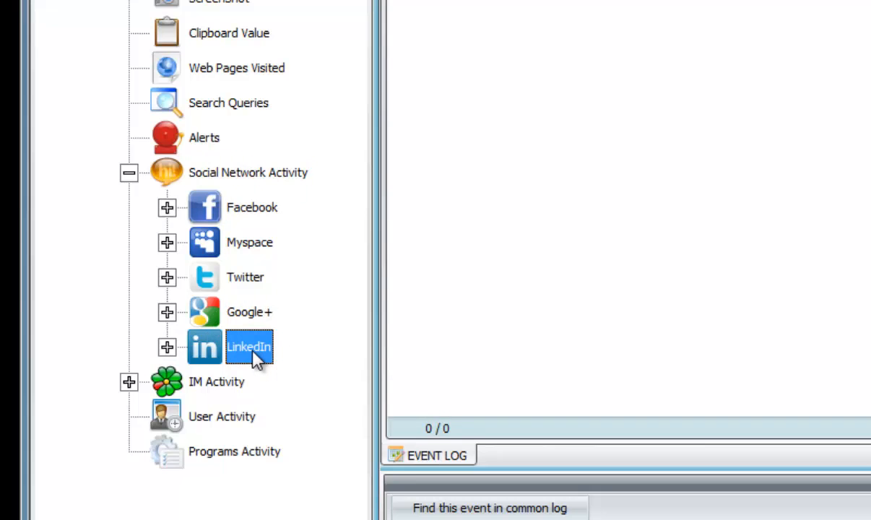
click(124, 112)
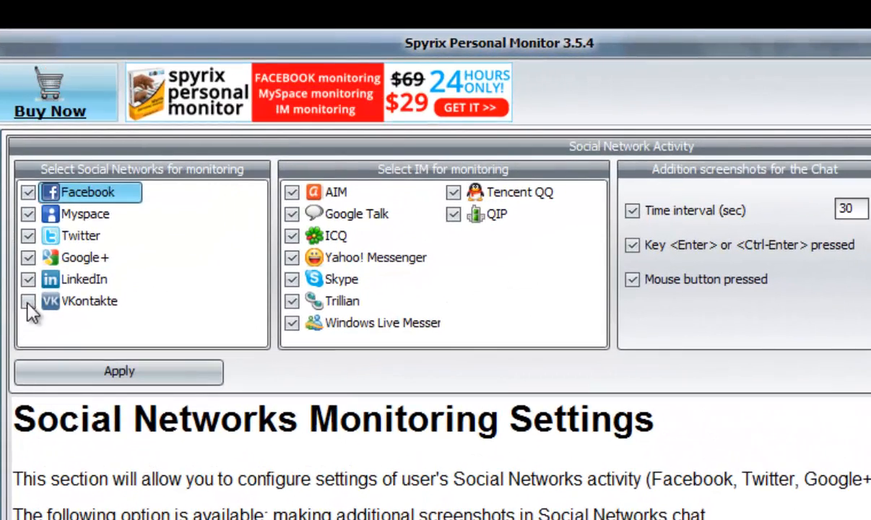
Step: Show the Social Network & IM monitoring settings with all networks except VKontakte checked
click(29, 302)
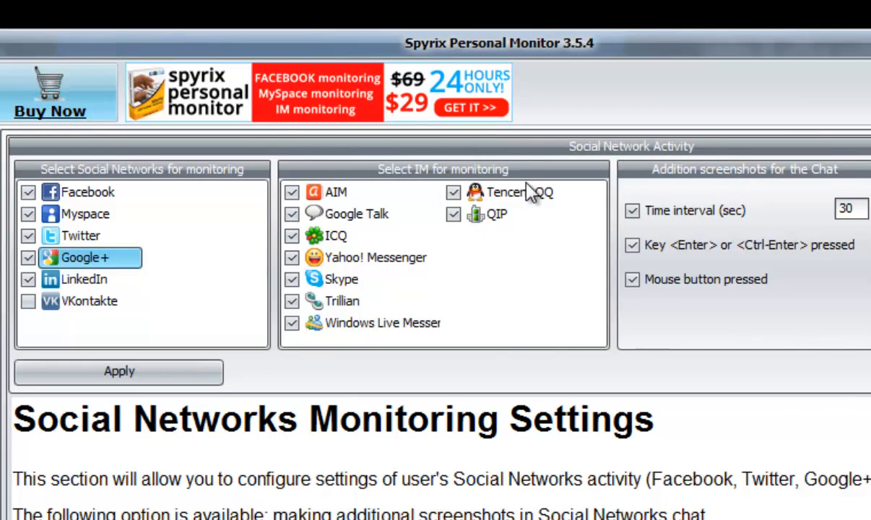
mouse_move(393, 332)
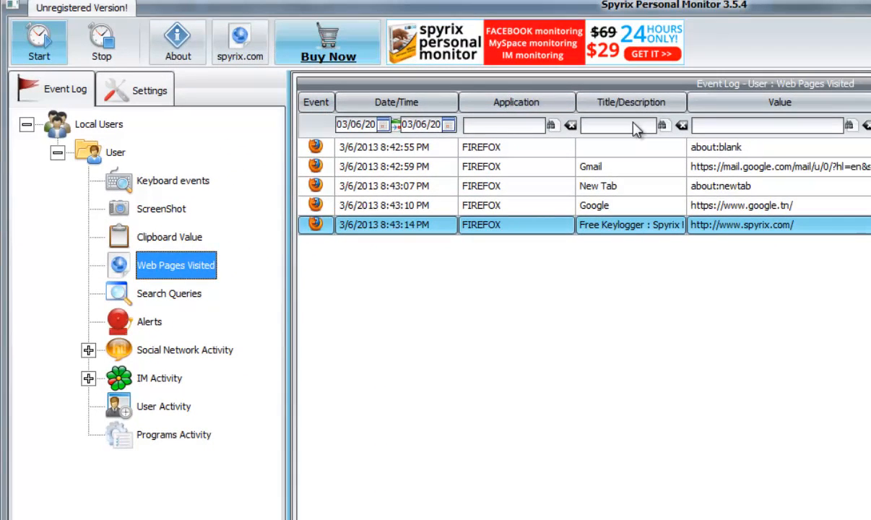
mouse_move(786, 128)
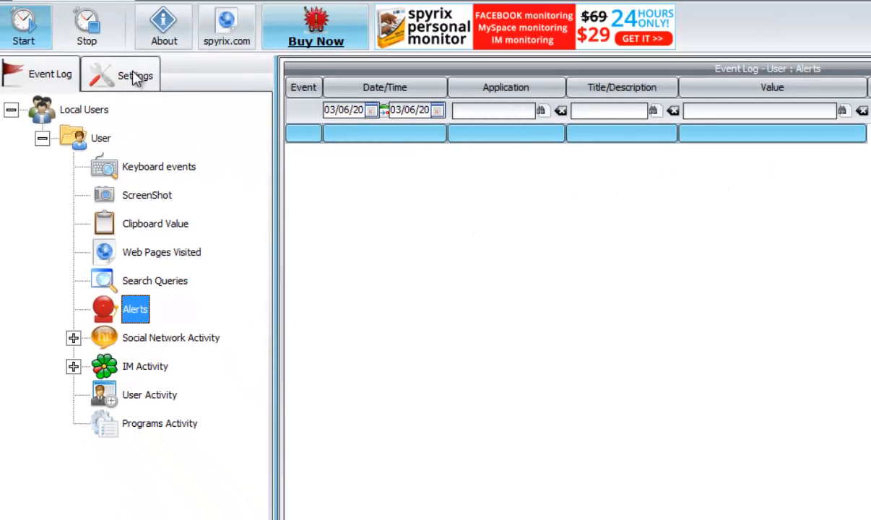
Step: Show the Web Pages Visited settings, which report no internet monitoring settings yet
click(134, 75)
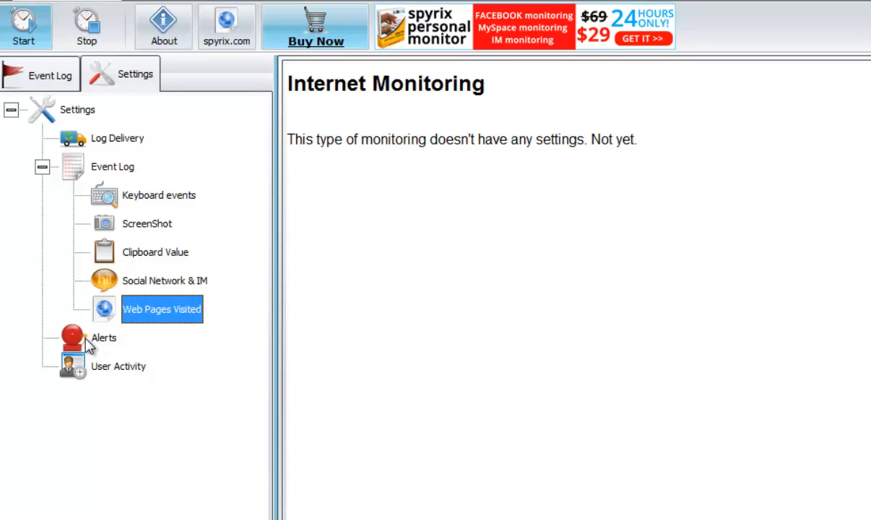
Step: Show the Alerts settings with empty unwanted-word and web-page lists and a one-minute range
click(104, 338)
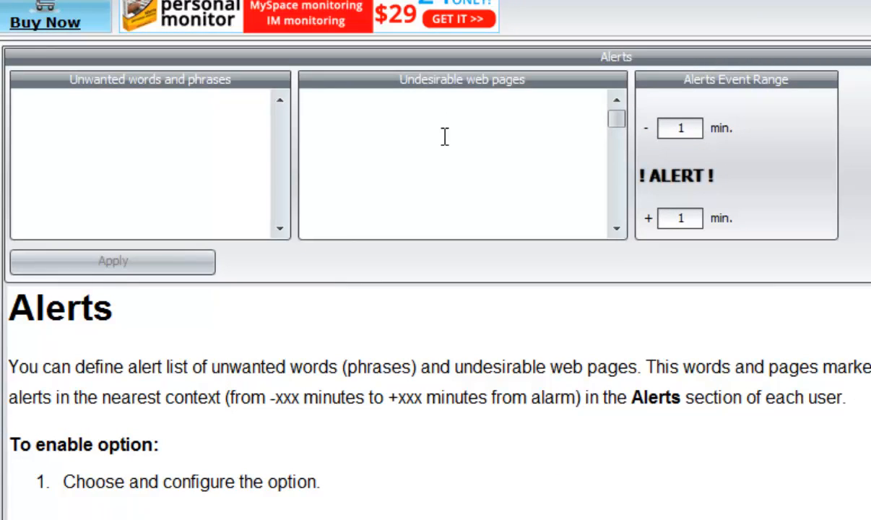
click(144, 158)
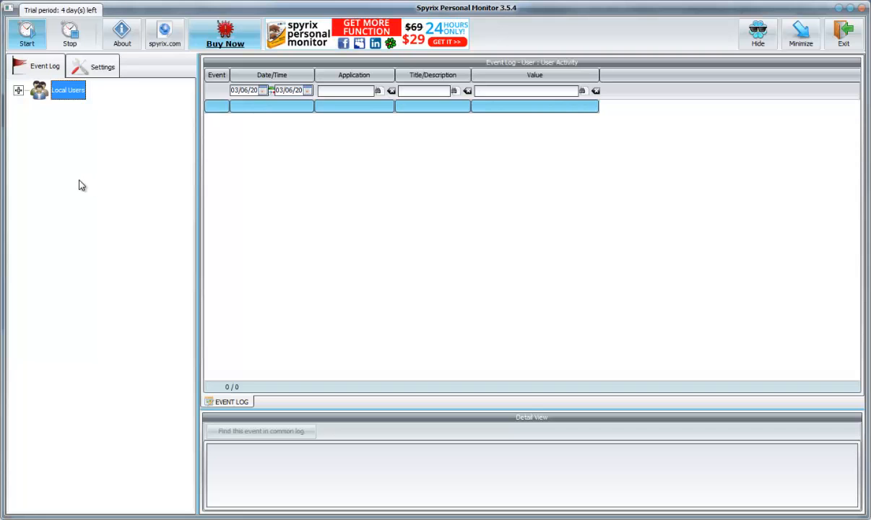
Step: Expand the Local Users tree to reach the empty User Activity log
click(18, 90)
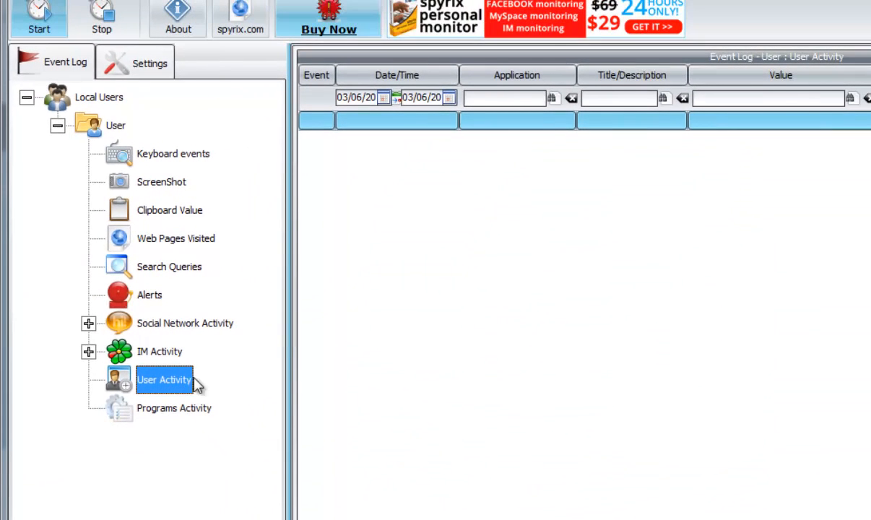
mouse_move(699, 510)
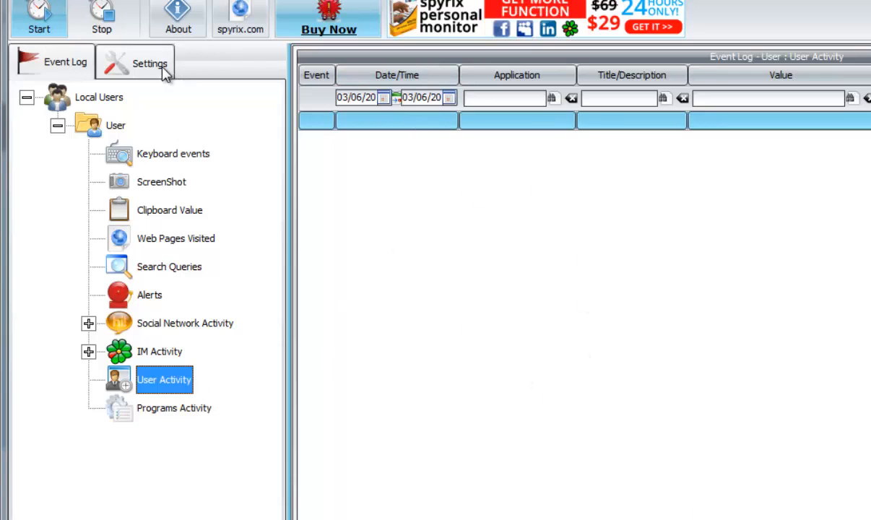
Step: Show the User Activity settings recording inactivity periods longer than 5.0 minutes
click(150, 64)
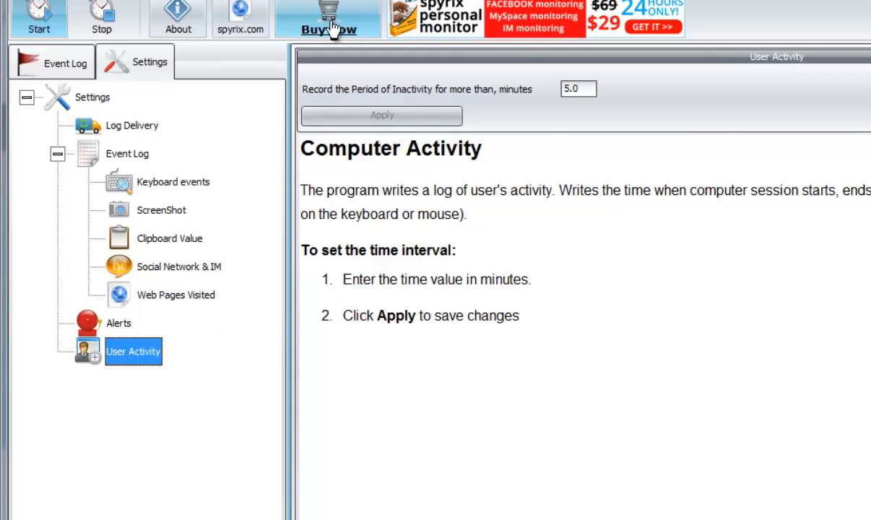
mouse_move(461, 99)
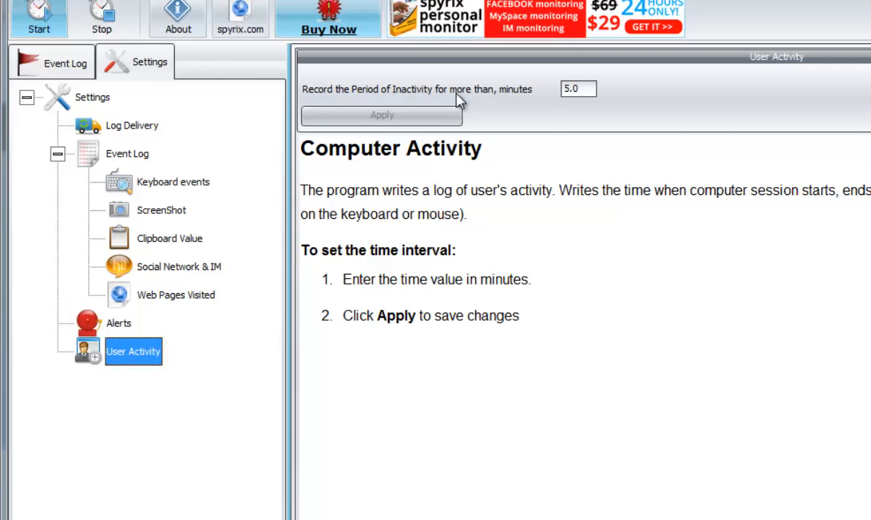
mouse_move(465, 101)
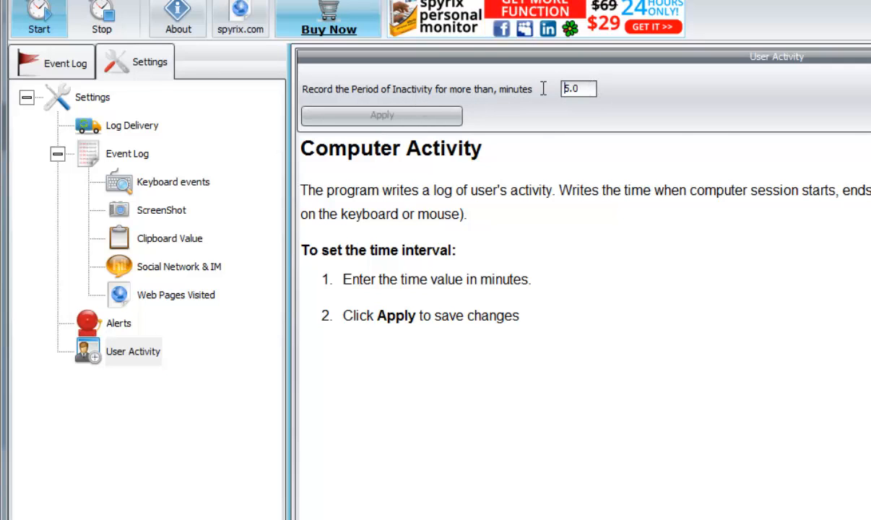
mouse_move(551, 95)
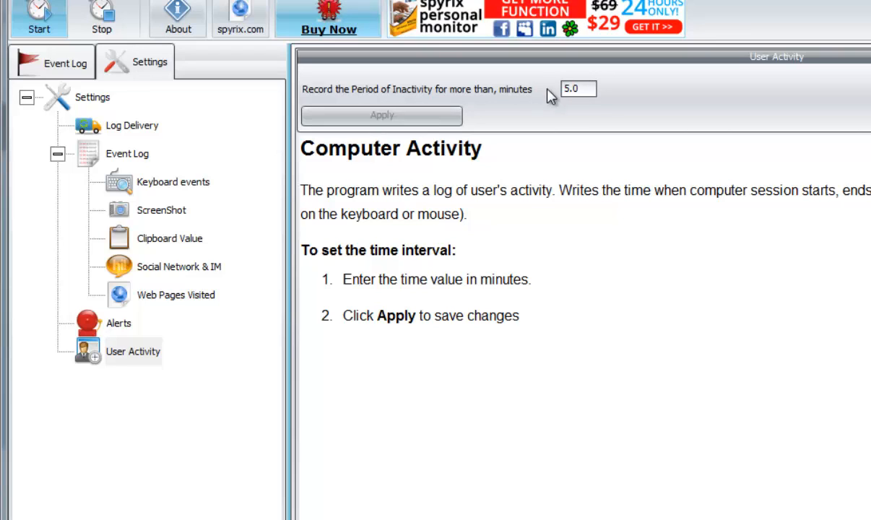
mouse_move(814, 208)
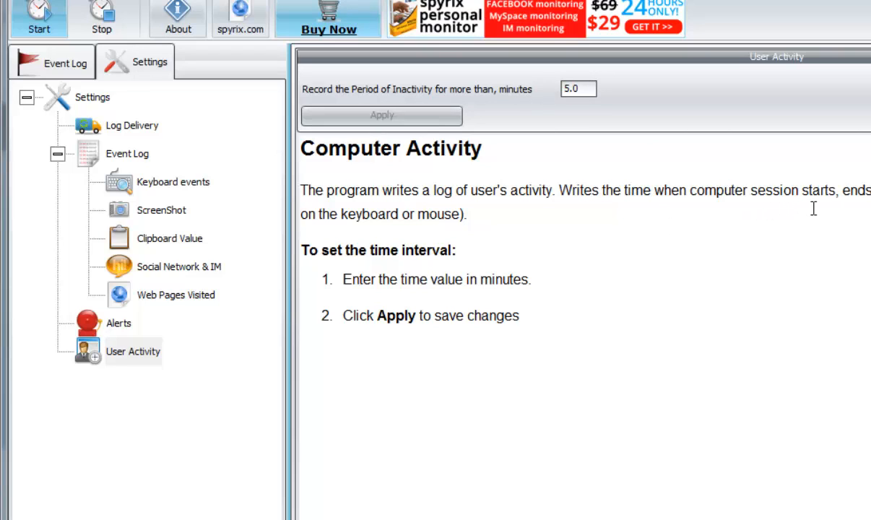